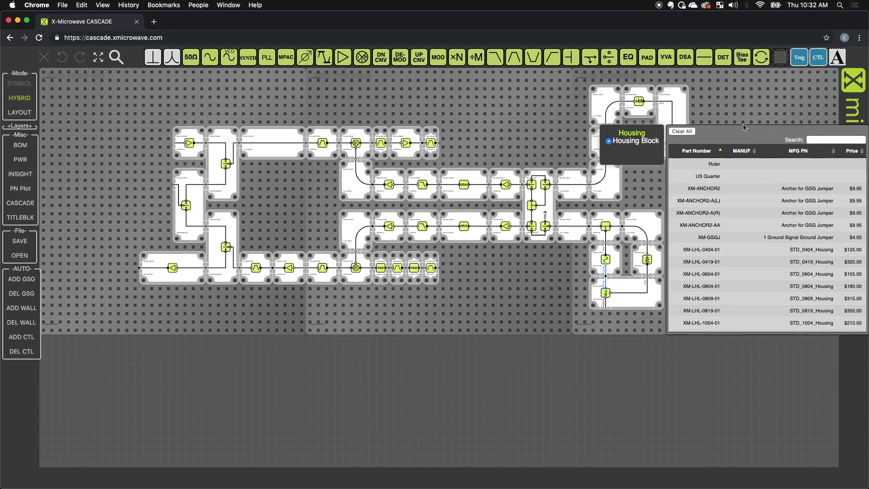
# Step: Search the parts catalogue for 'probe'
pyautogui.click(835, 139)
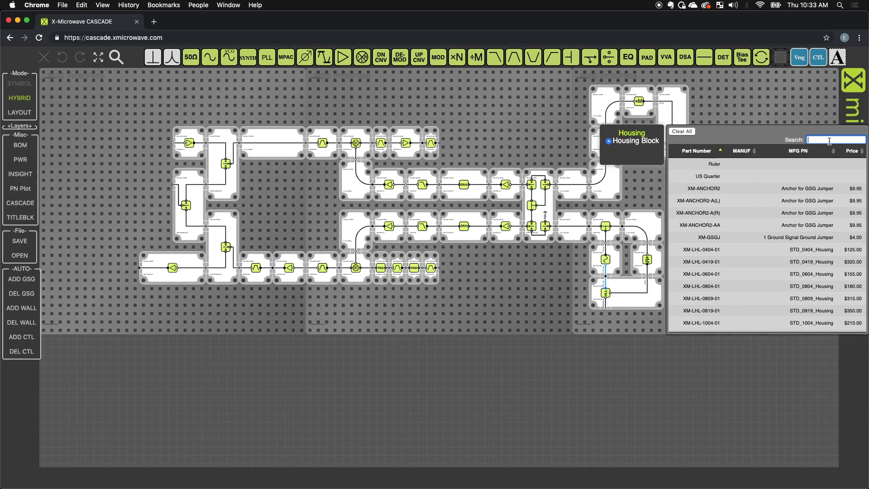
pyautogui.write('p')
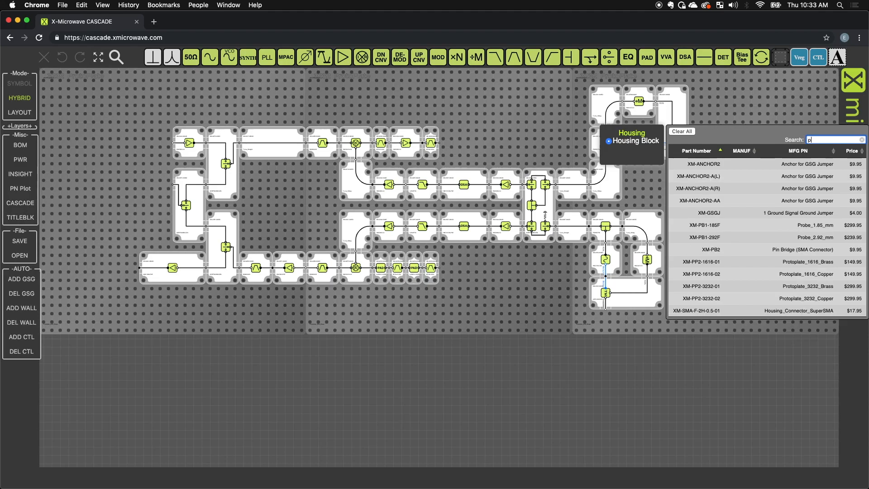
pyautogui.write('robe')
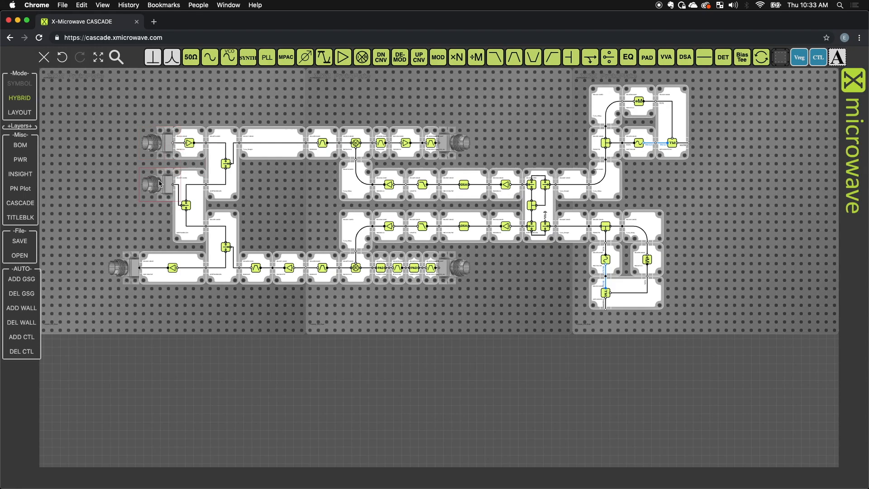
pyautogui.moveTo(163, 184)
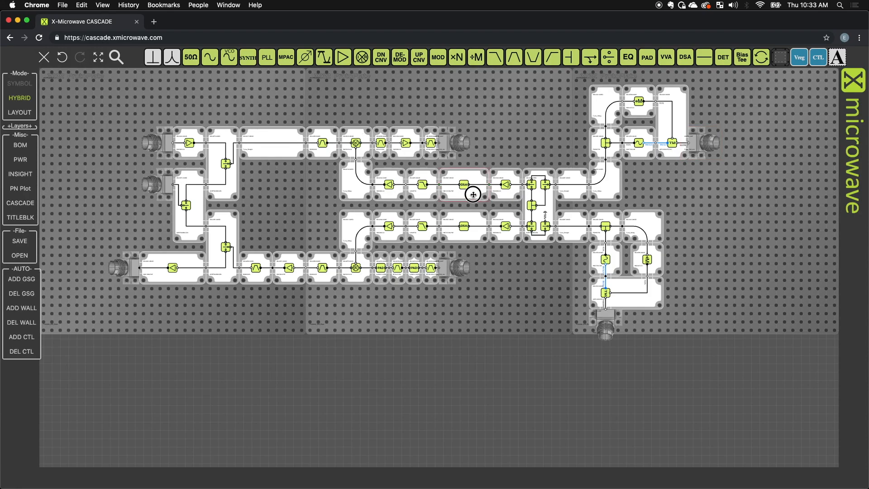
pyautogui.click(463, 184)
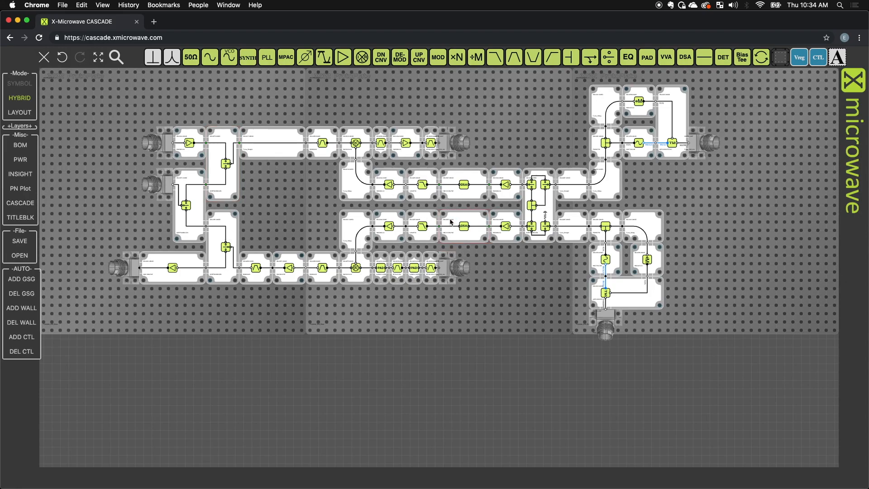
pyautogui.moveTo(238, 273)
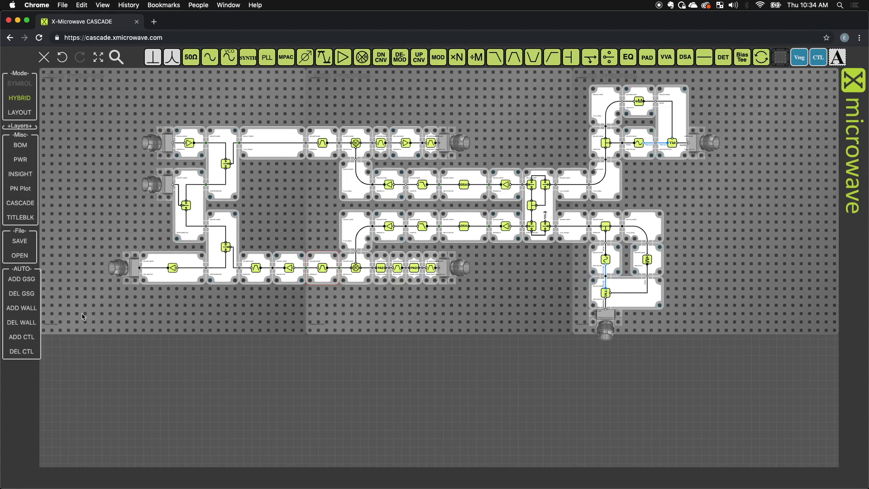
pyautogui.moveTo(19, 293)
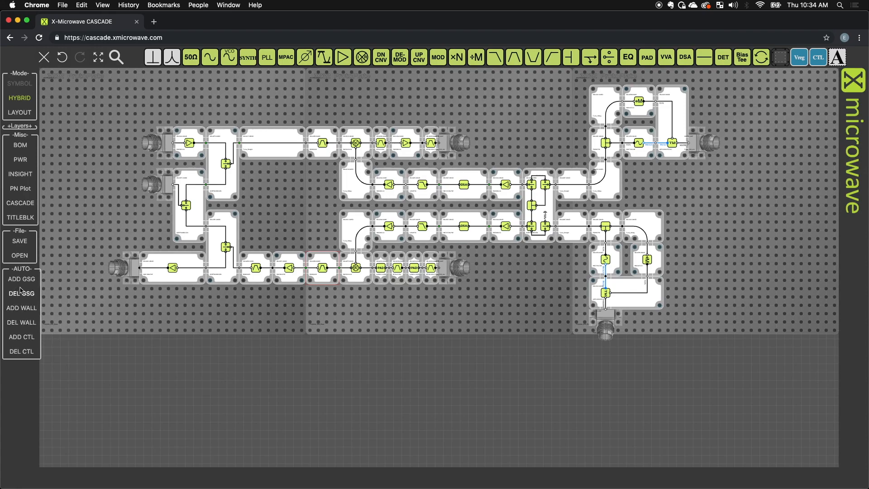
# Step: Use ADD GSG for interconnects and anchors, then ADD WALL to auto-place walls
pyautogui.click(21, 278)
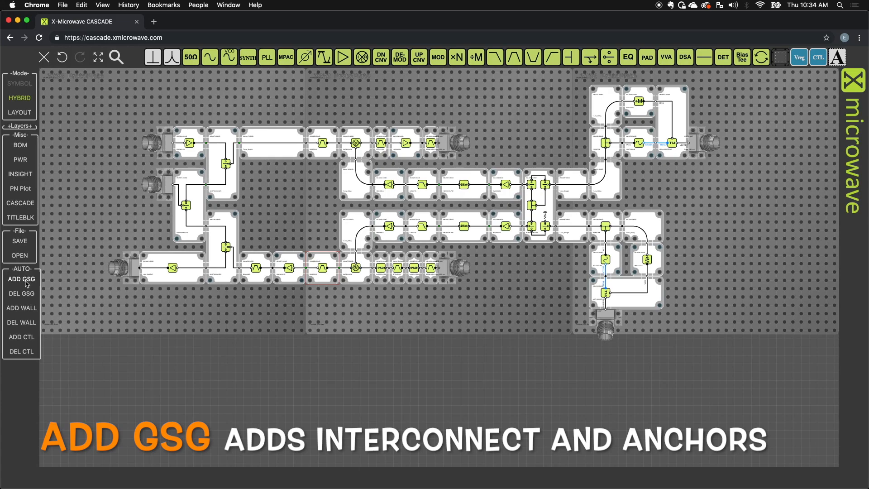
pyautogui.click(21, 278)
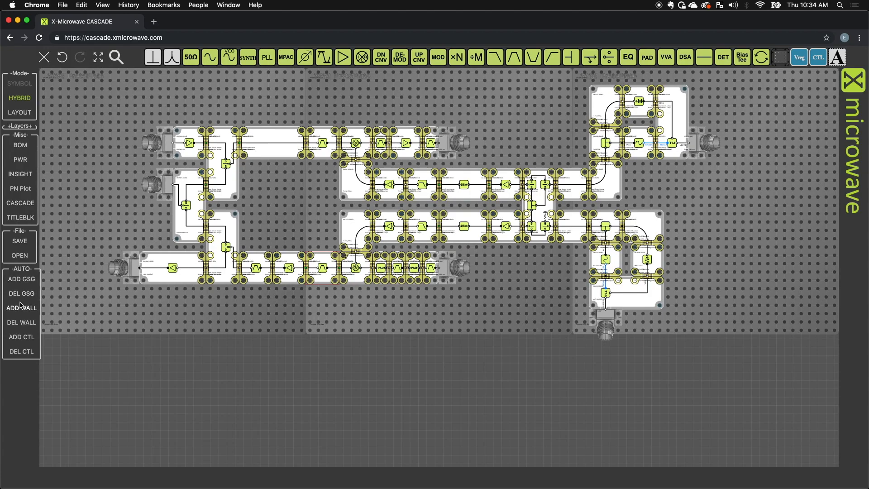
pyautogui.moveTo(23, 310)
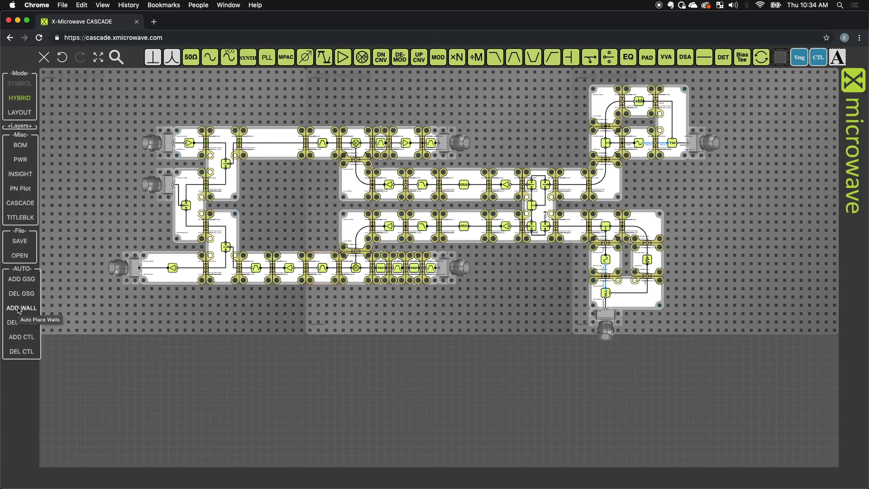
pyautogui.click(21, 307)
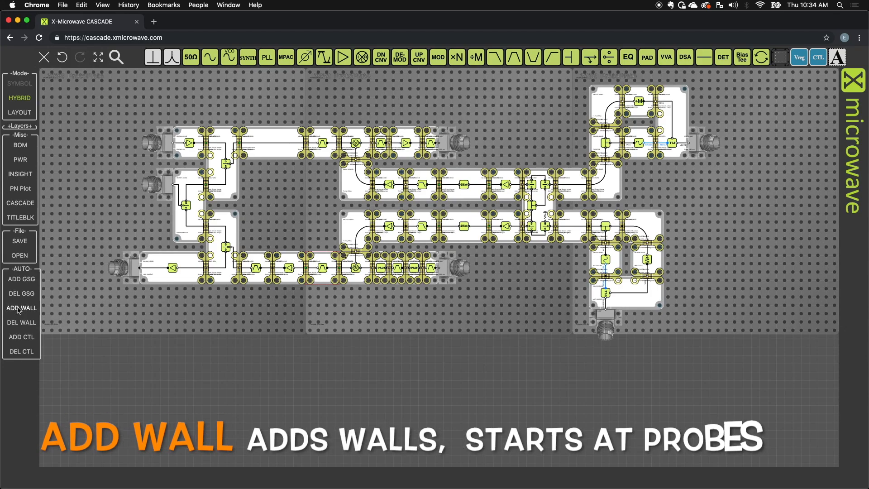
pyautogui.click(21, 308)
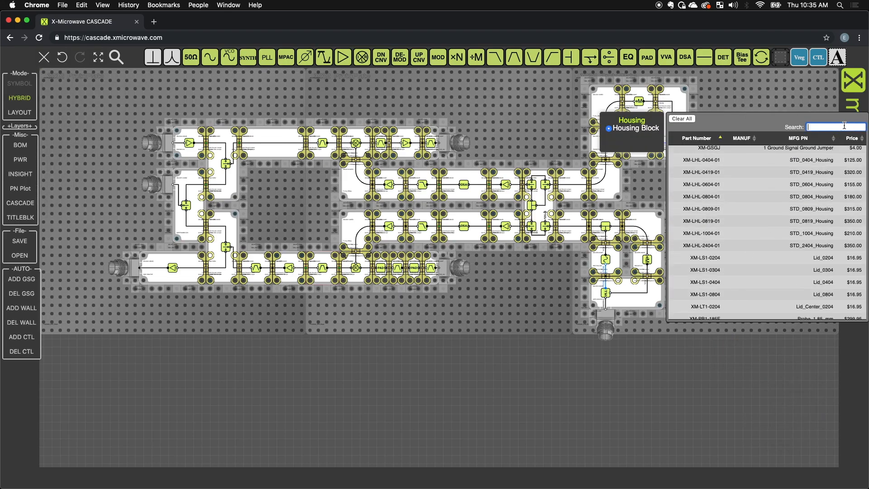
# Step: Search the catalogue for 'lid' and pick the XM-LS1-0804 lid part
pyautogui.write('lid')
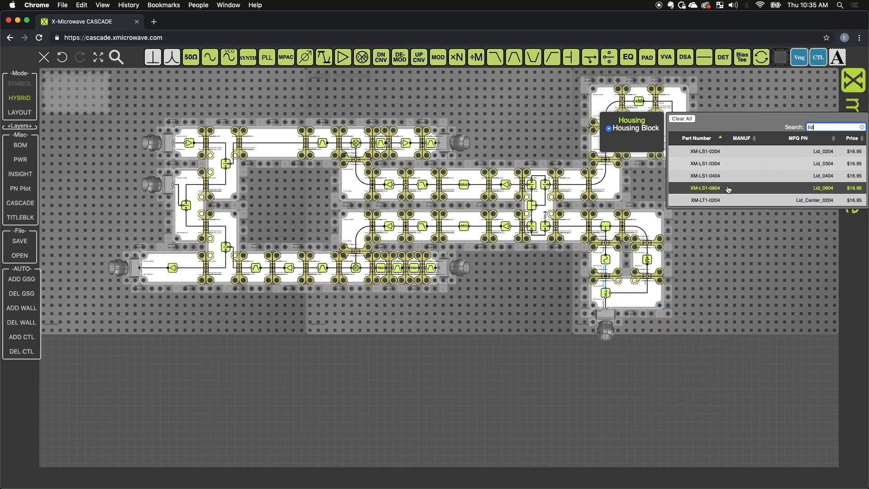
pyautogui.click(704, 188)
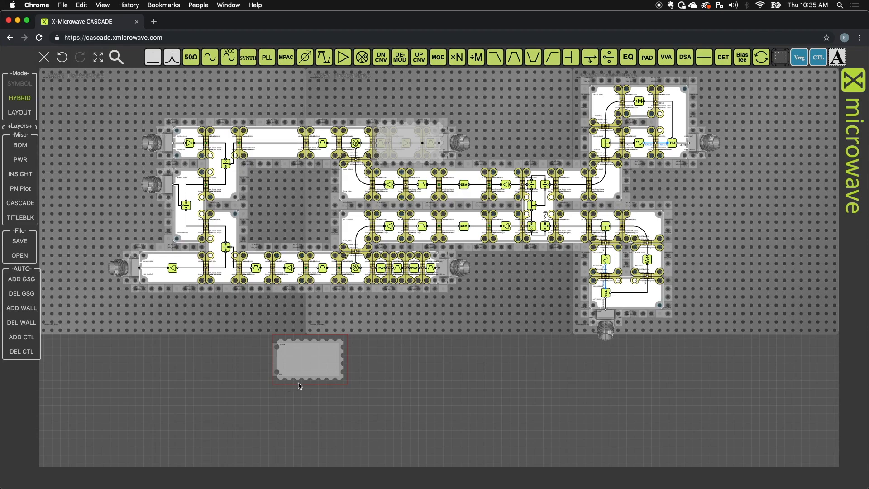
pyautogui.moveTo(274, 363)
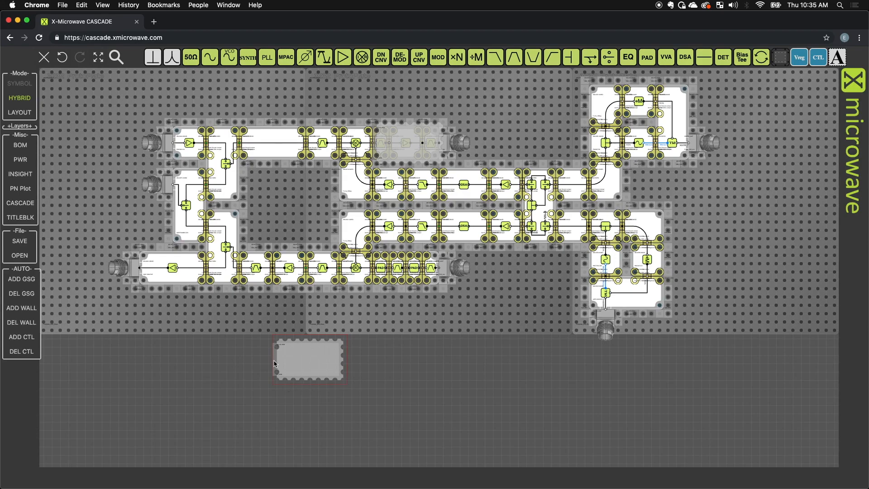
pyautogui.moveTo(274, 361)
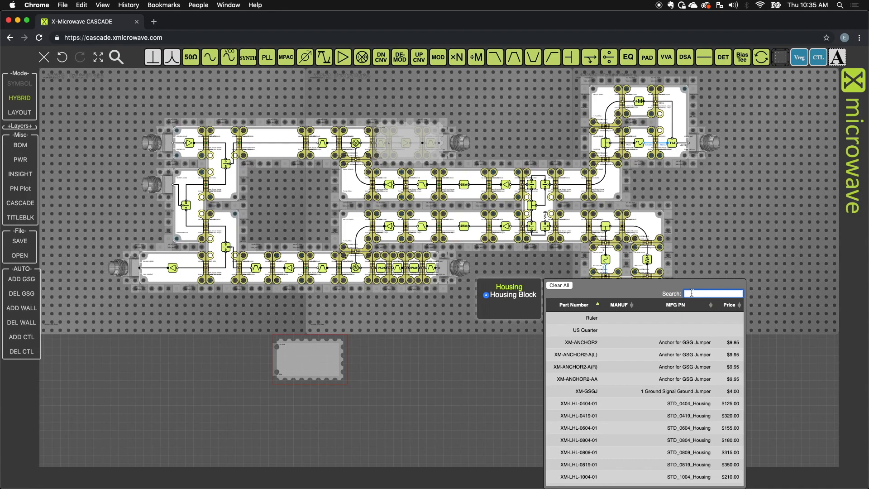
# Step: Search the parts list for 'lt' to find the narrow center lid
pyautogui.write('lt')
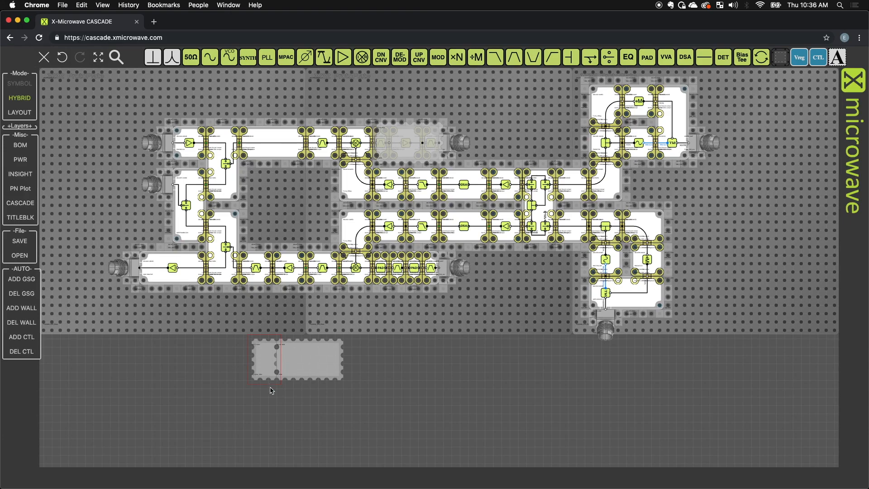
pyautogui.moveTo(290, 358)
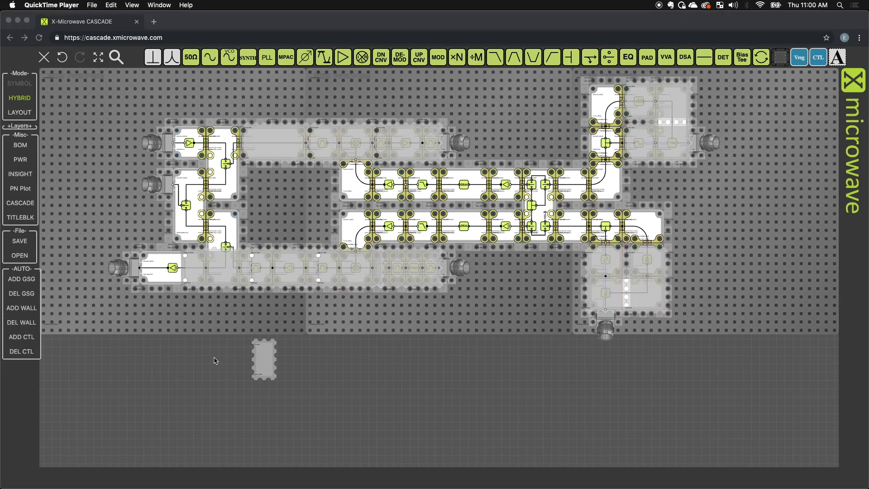
pyautogui.moveTo(232, 274)
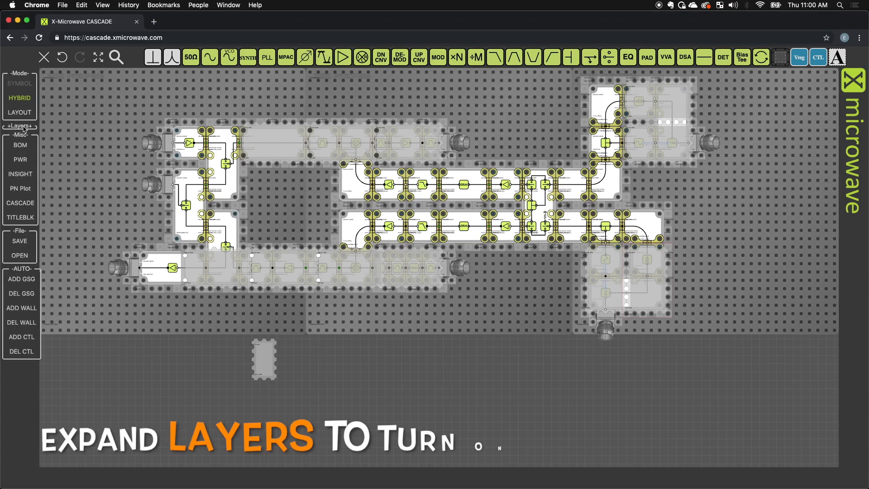
# Step: Expand the display layers list and turn on the WALLS layer
pyautogui.click(19, 127)
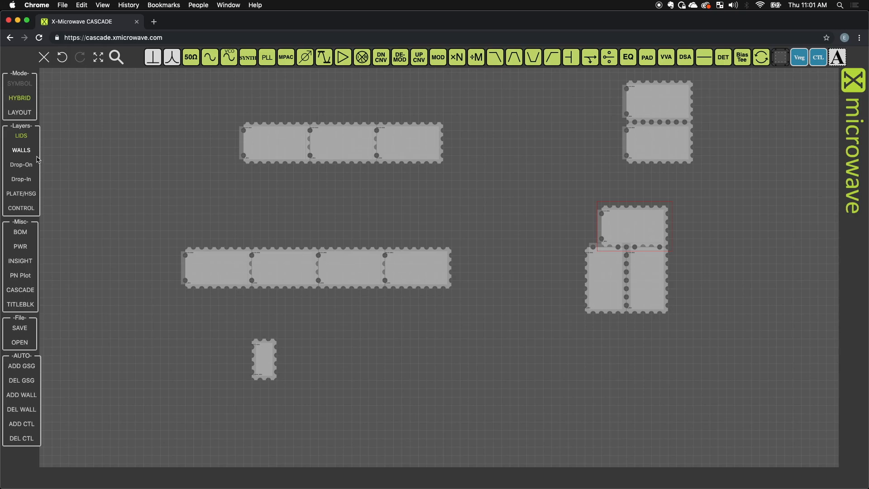
pyautogui.moveTo(23, 167)
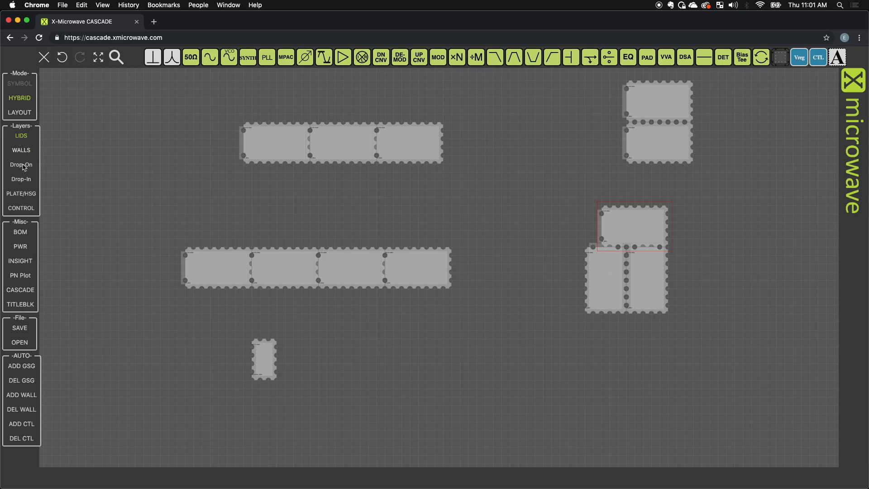
pyautogui.moveTo(21, 154)
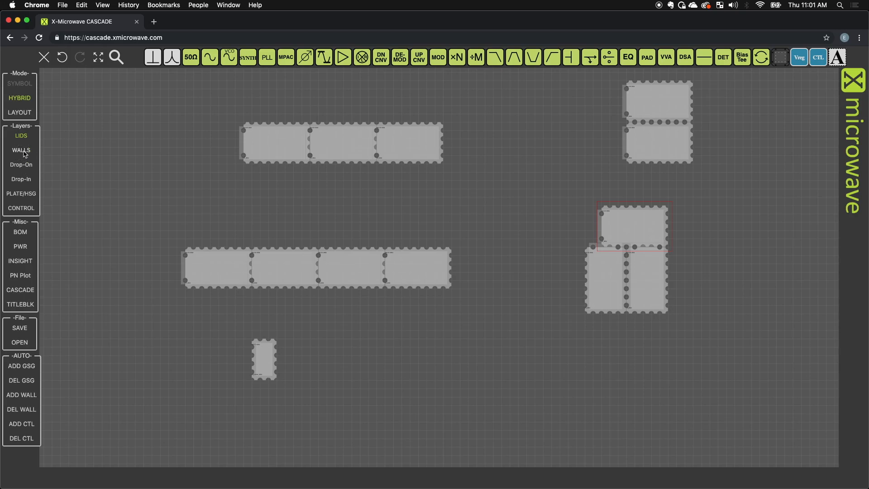
pyautogui.click(21, 164)
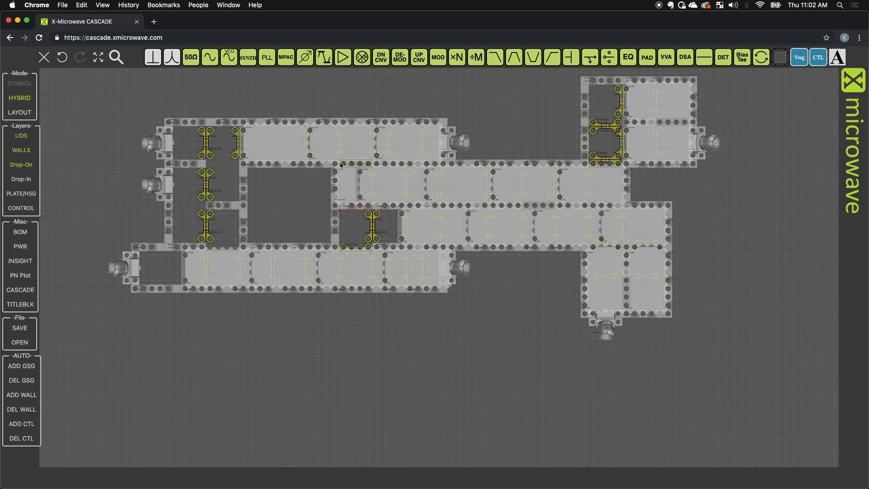
pyautogui.moveTo(345, 165)
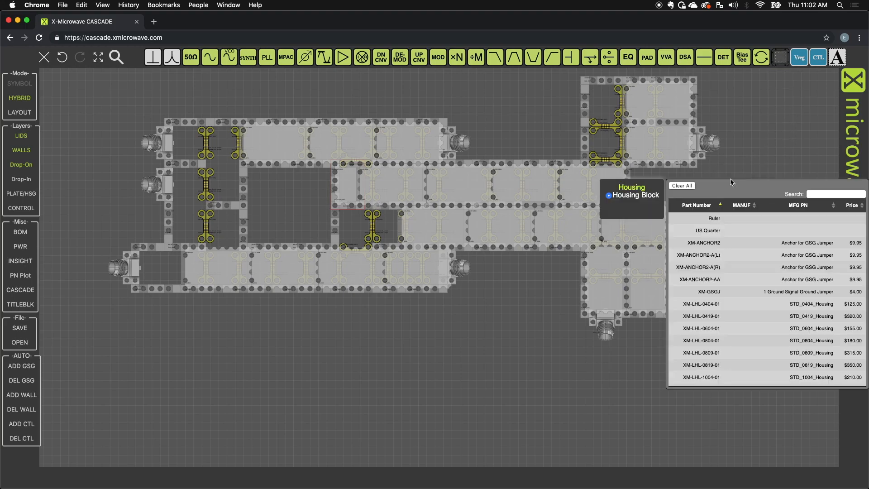
# Step: Search the parts table for 'shiel' and pick the XM-SHIELD-01 shield
pyautogui.click(835, 193)
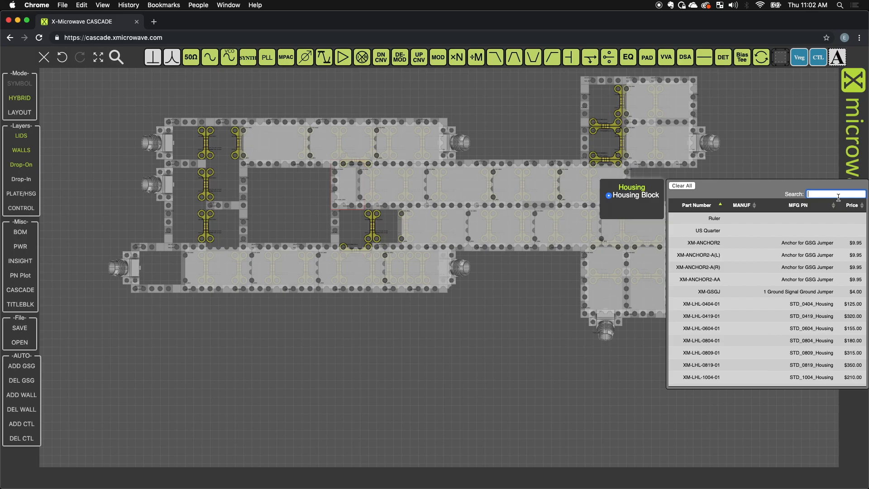
pyautogui.write('shiel')
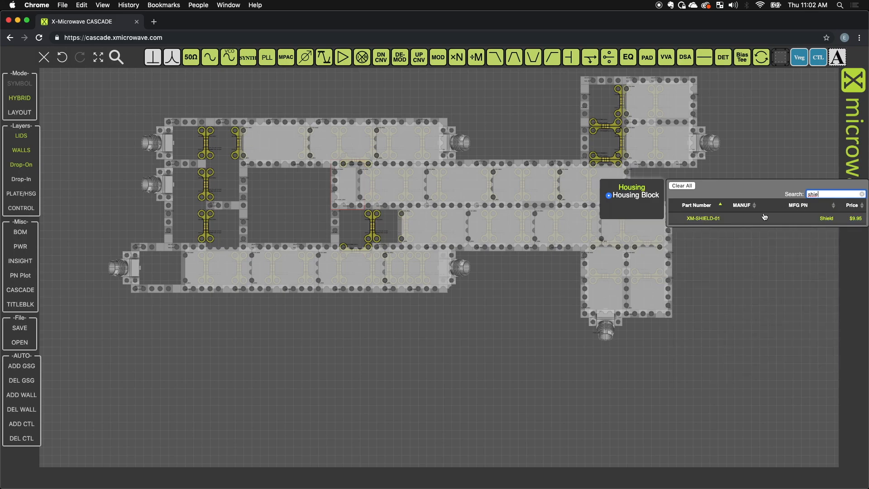
pyautogui.click(703, 218)
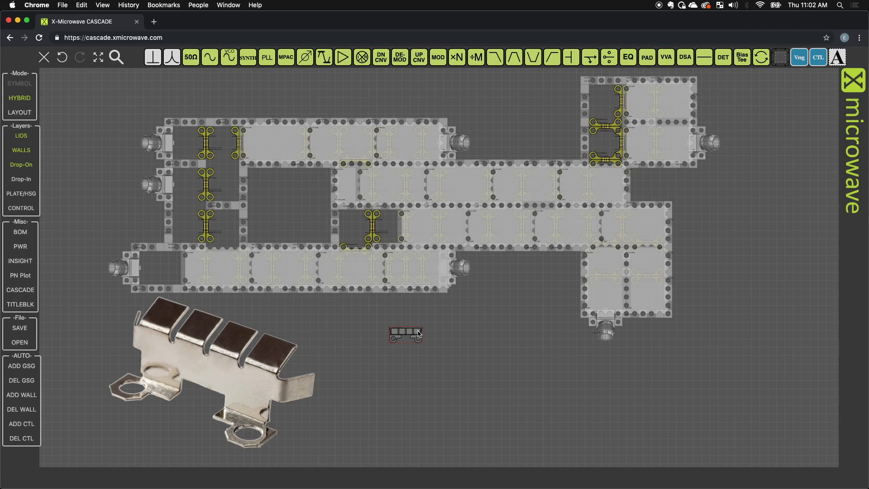
pyautogui.moveTo(399, 335)
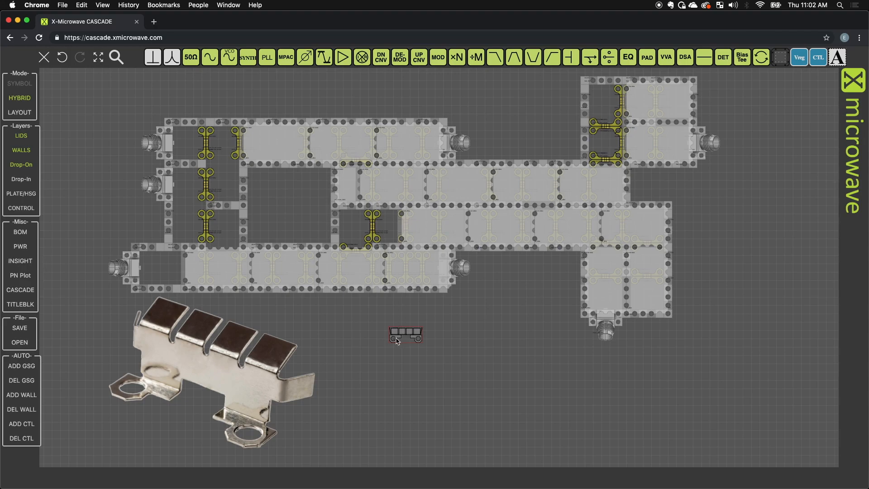
pyautogui.moveTo(413, 339)
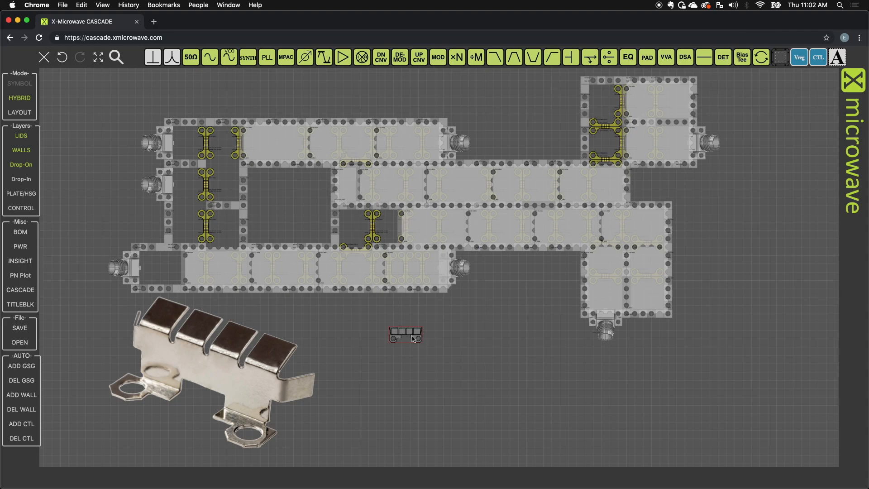
pyautogui.moveTo(395, 342)
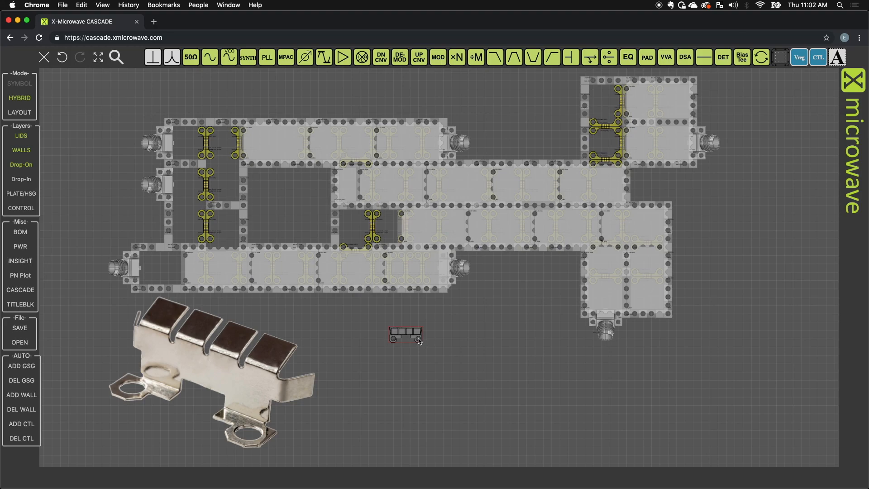
pyautogui.moveTo(426, 343)
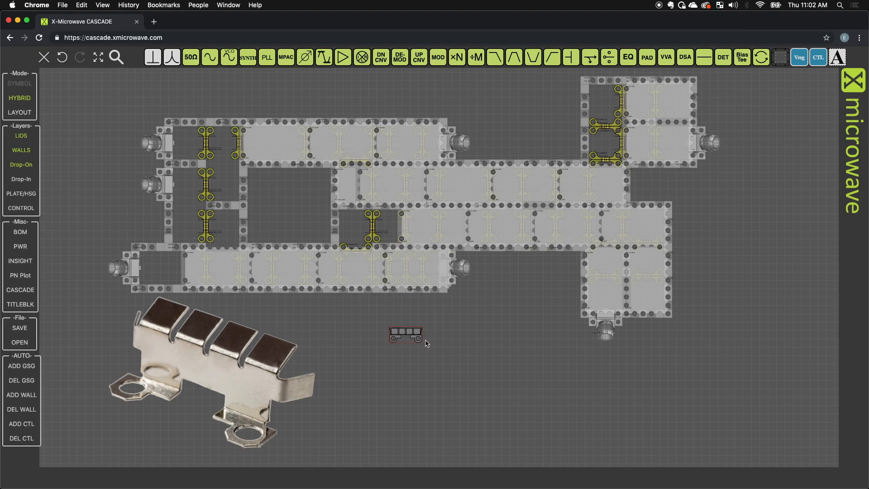
pyautogui.moveTo(408, 335)
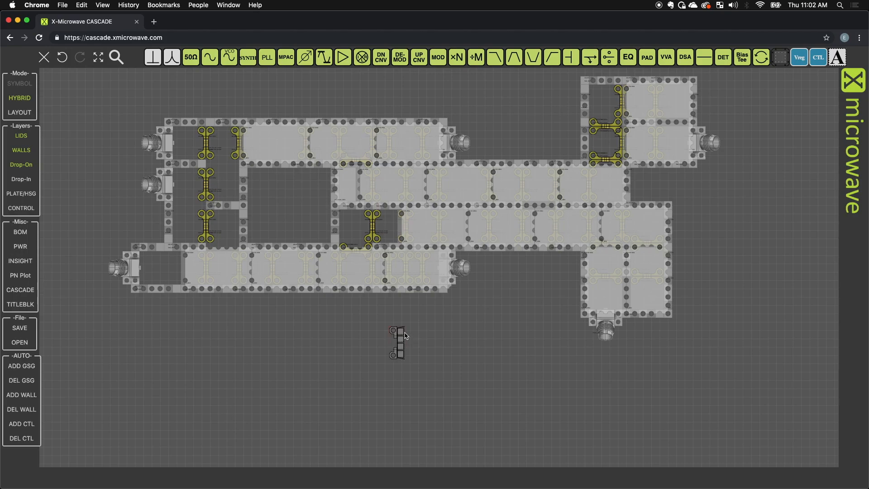
pyautogui.moveTo(403, 329)
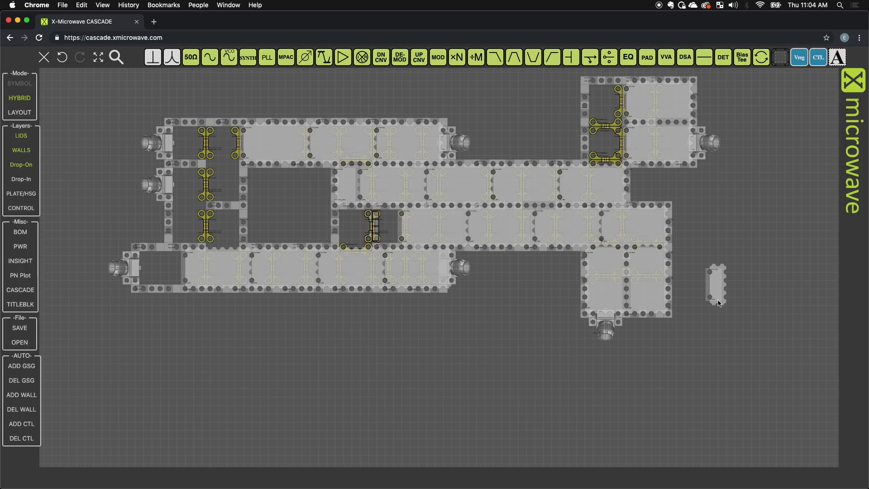
# Step: Move a small block below the assembly and add another from the toolbar
pyautogui.moveTo(716, 287); pyautogui.dragTo(376, 359)
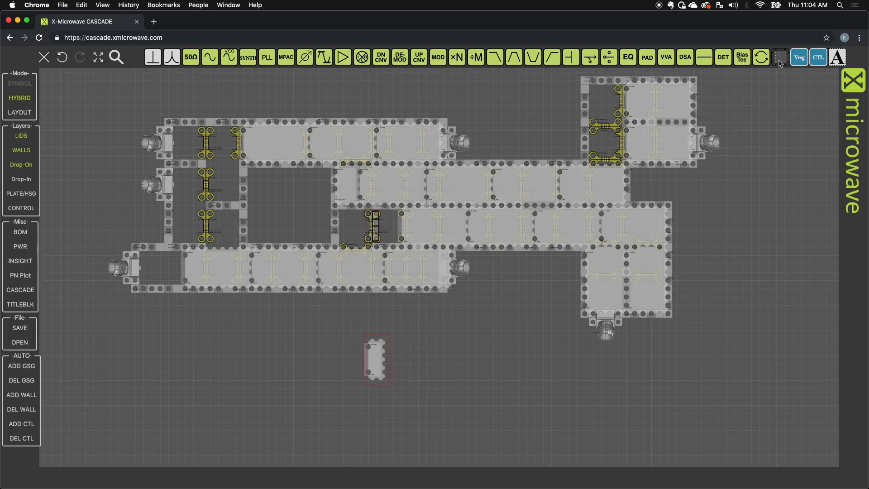
pyautogui.click(780, 57)
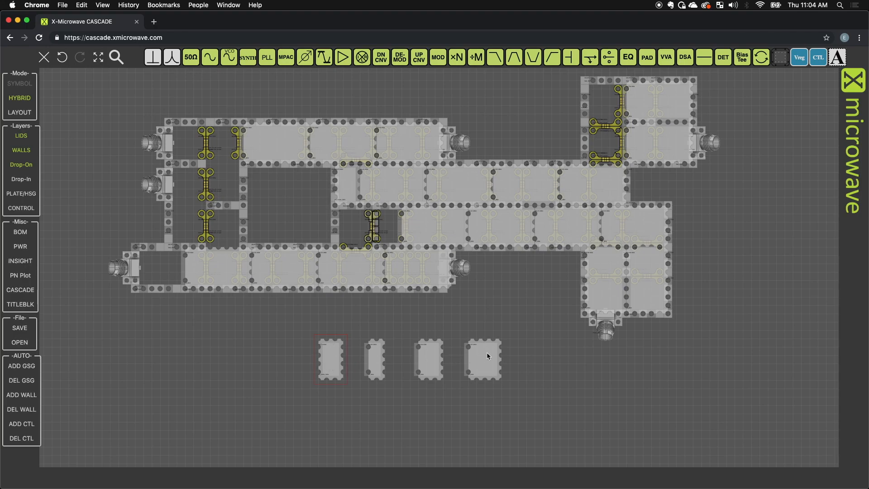
pyautogui.moveTo(337, 341)
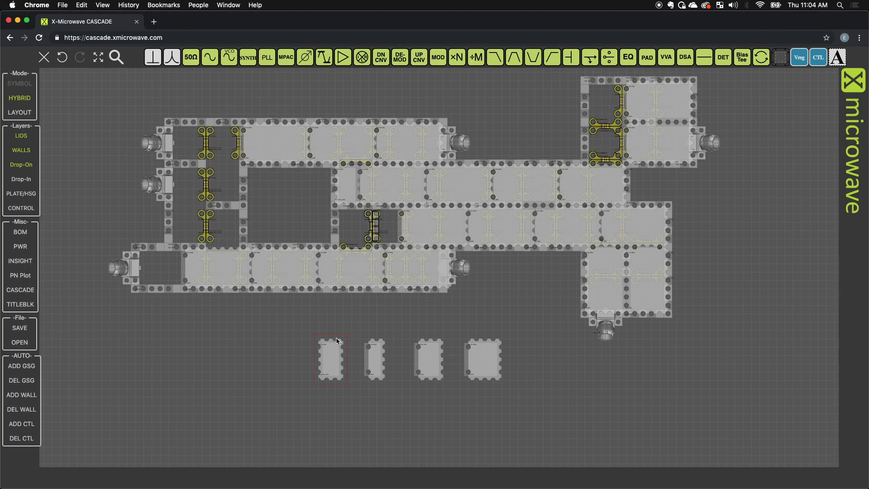
# Step: Duplicate the rightmost square block and move the copy up into the layout
pyautogui.click(483, 359)
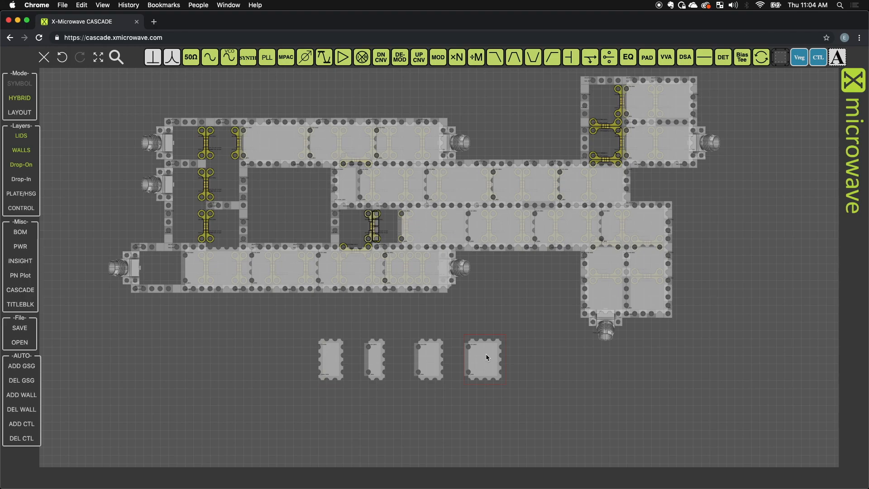
pyautogui.moveTo(483, 359); pyautogui.dragTo(500, 372)
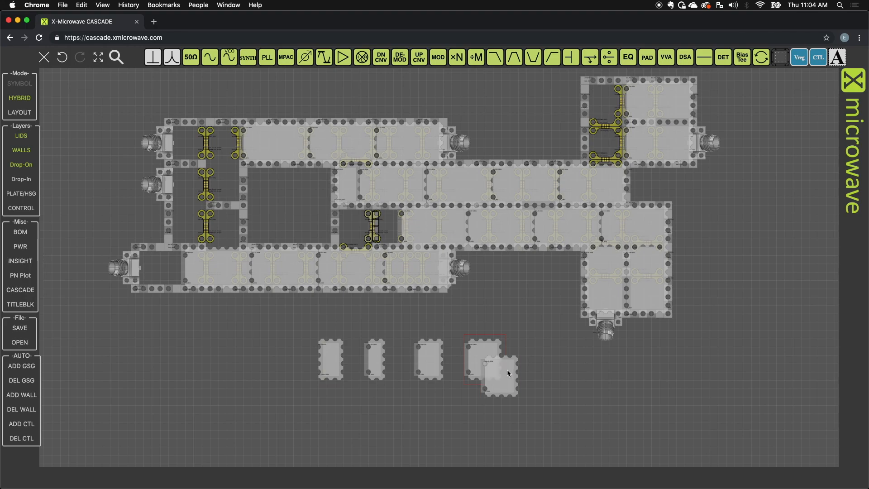
pyautogui.moveTo(491, 366); pyautogui.dragTo(176, 265)
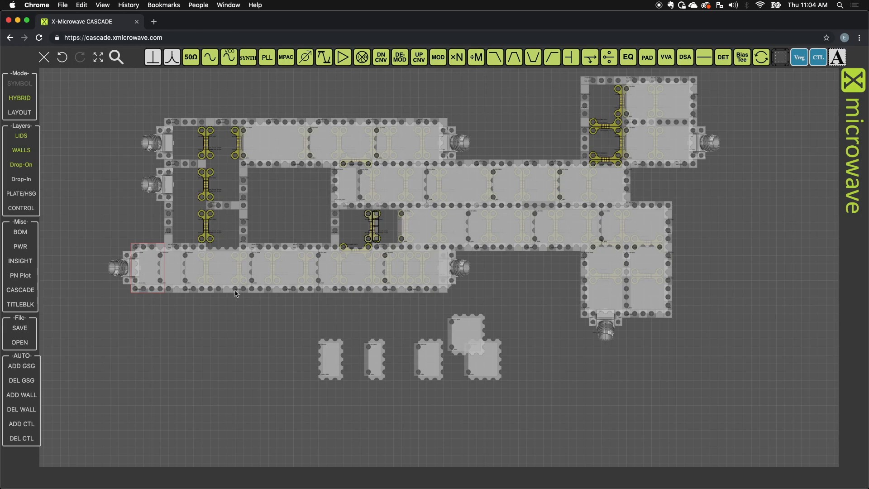
pyautogui.moveTo(329, 281)
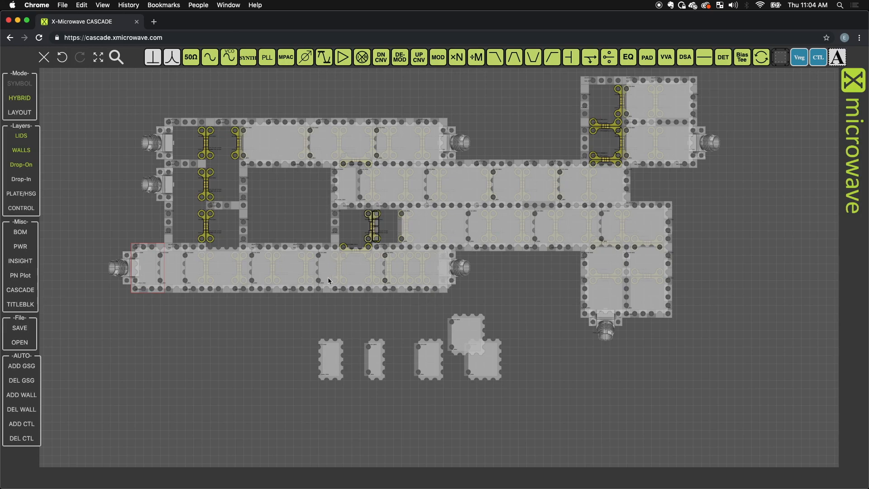
pyautogui.moveTo(300, 293)
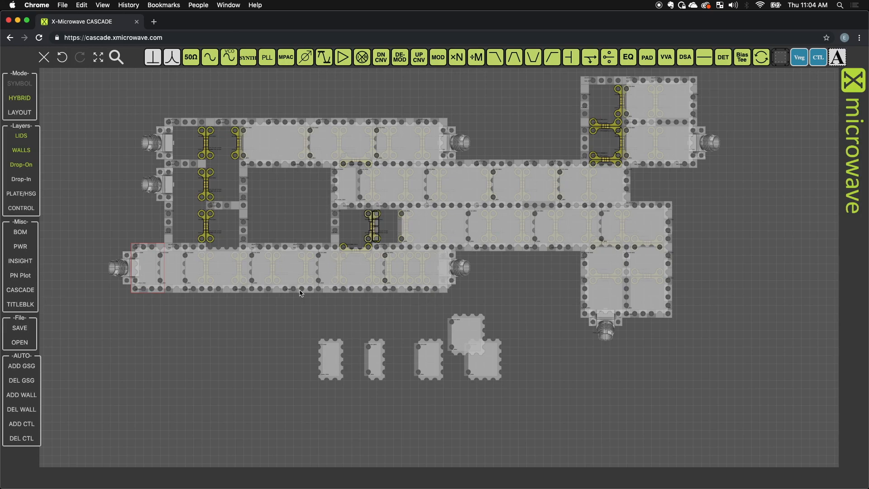
pyautogui.moveTo(208, 269)
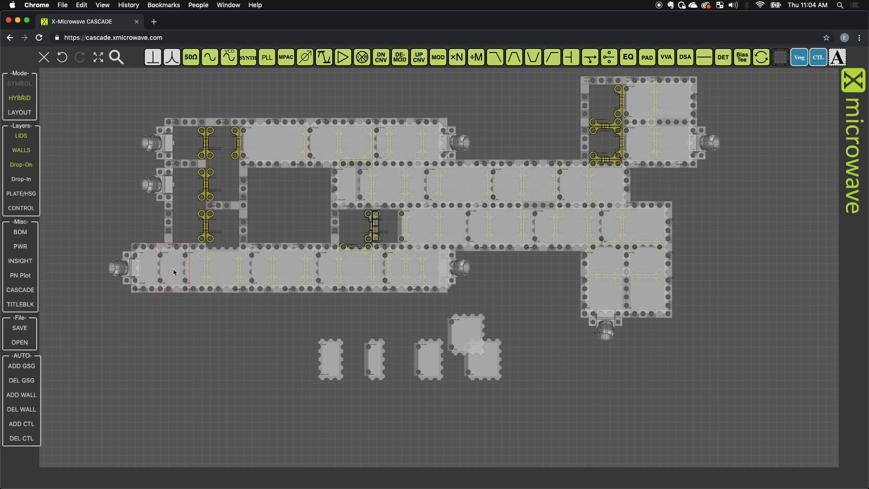
pyautogui.click(470, 329)
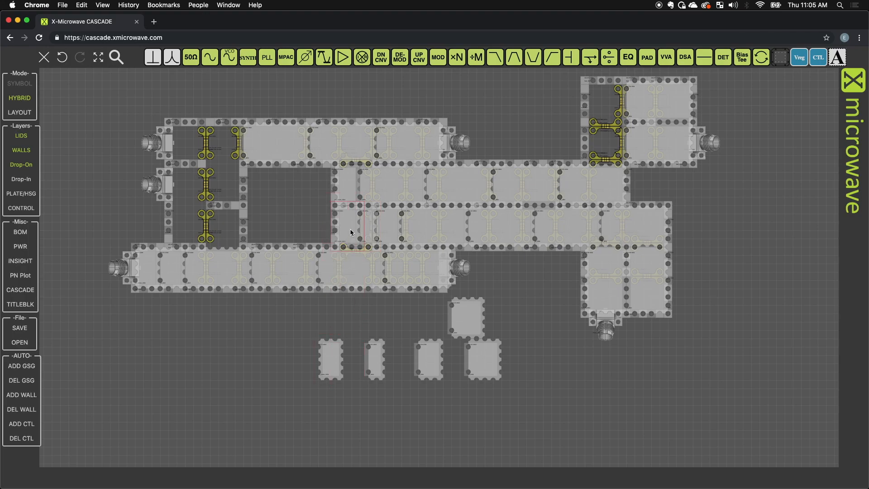
pyautogui.moveTo(546, 279)
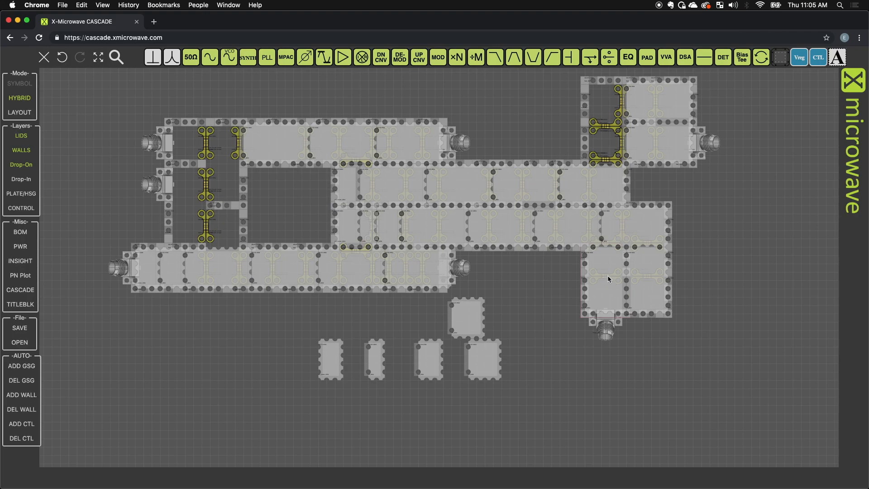
pyautogui.moveTo(604, 276)
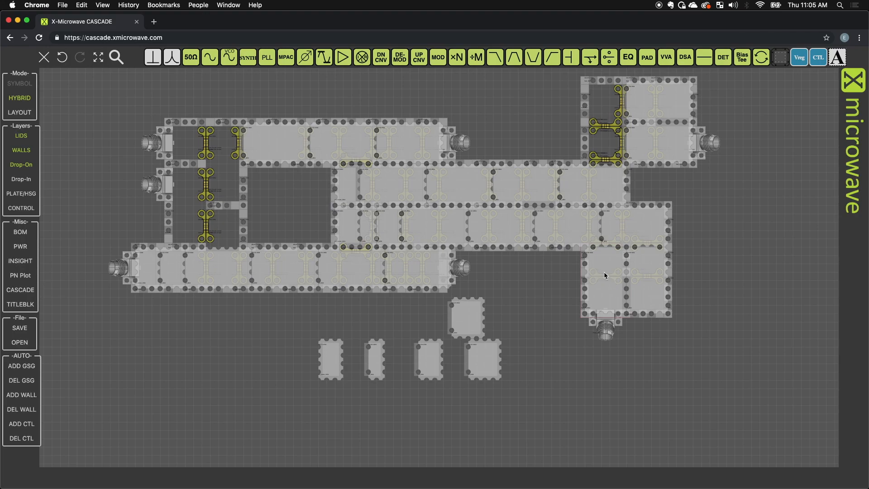
# Step: Select a probe in the upper-right block for removal
pyautogui.click(606, 277)
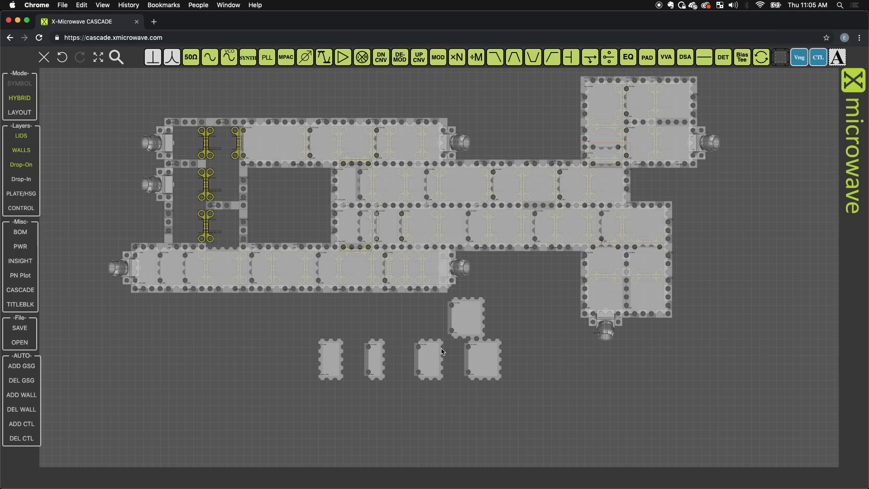
pyautogui.moveTo(472, 322)
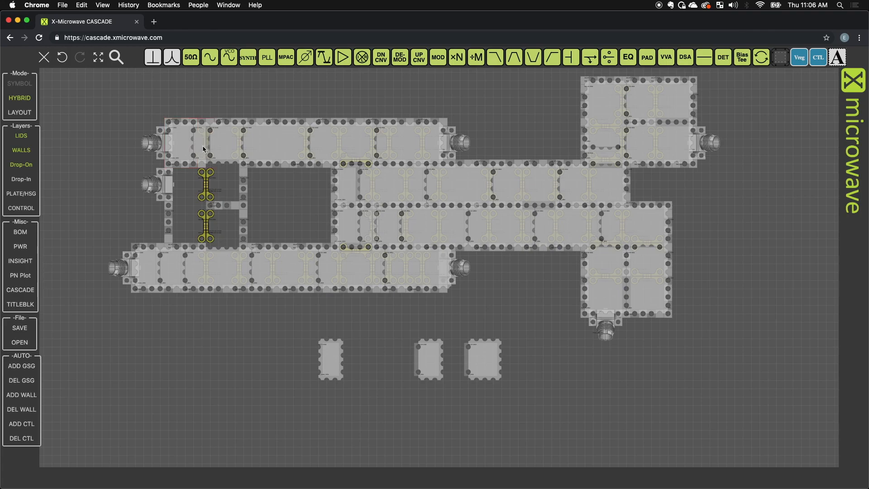
pyautogui.moveTo(176, 182)
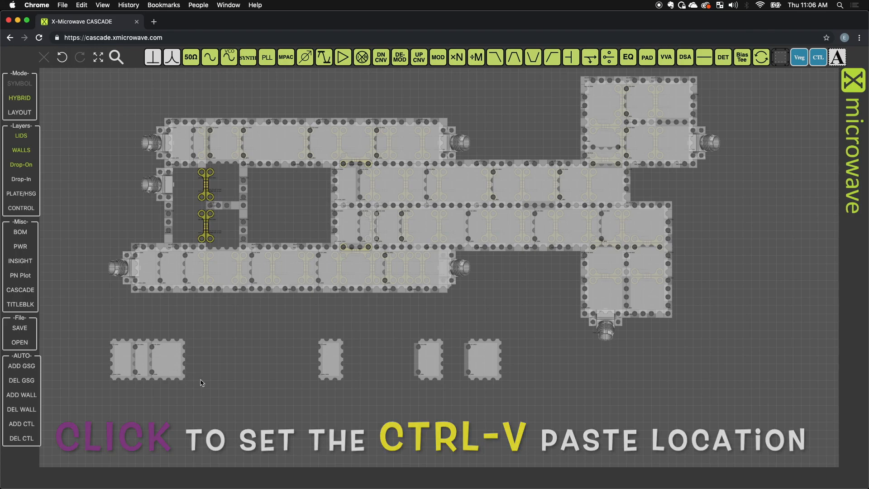
# Step: Paste the lid pair over the left-column probes, then move the spare pair onto the last probe spot
pyautogui.click(140, 252)
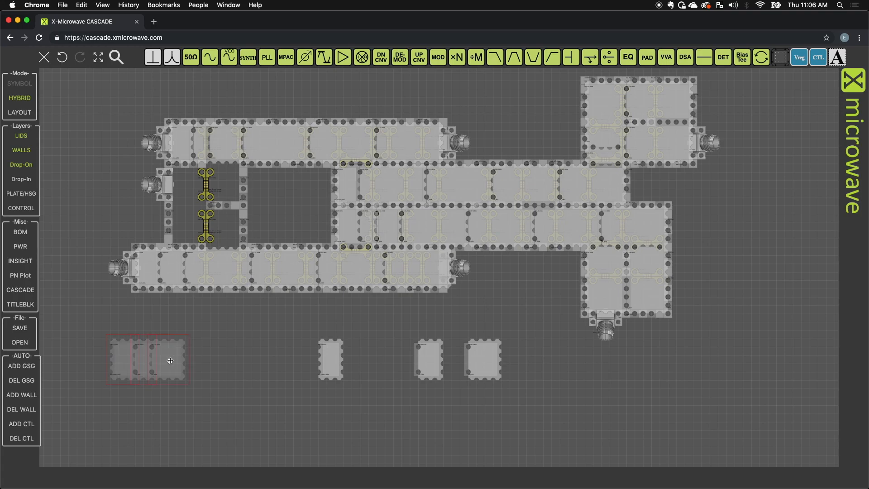
pyautogui.moveTo(170, 360); pyautogui.dragTo(229, 176)
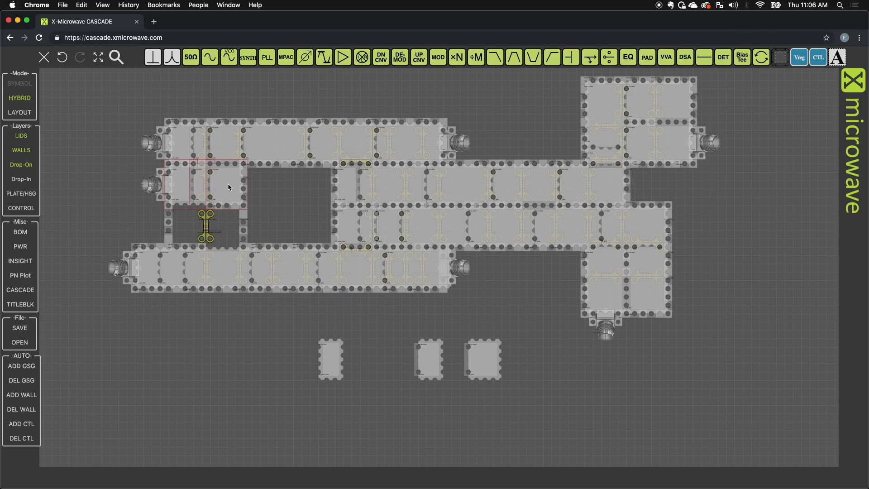
pyautogui.moveTo(131, 366)
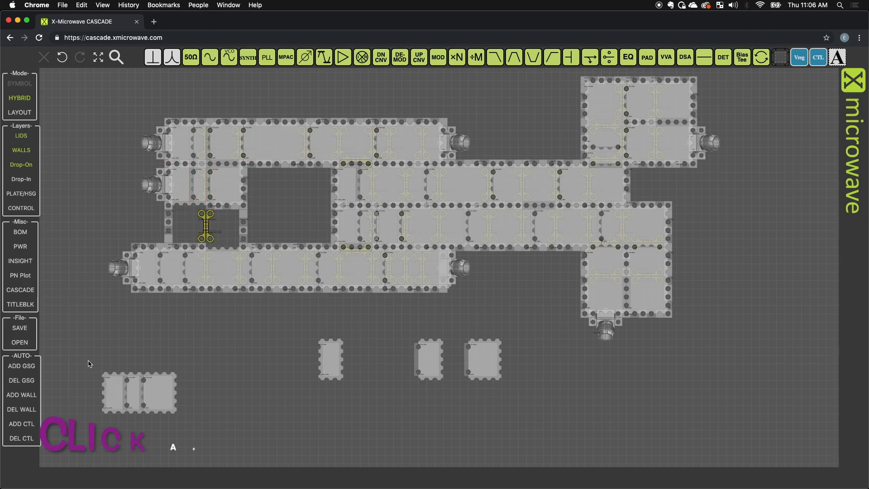
pyautogui.moveTo(99, 371); pyautogui.dragTo(177, 412)
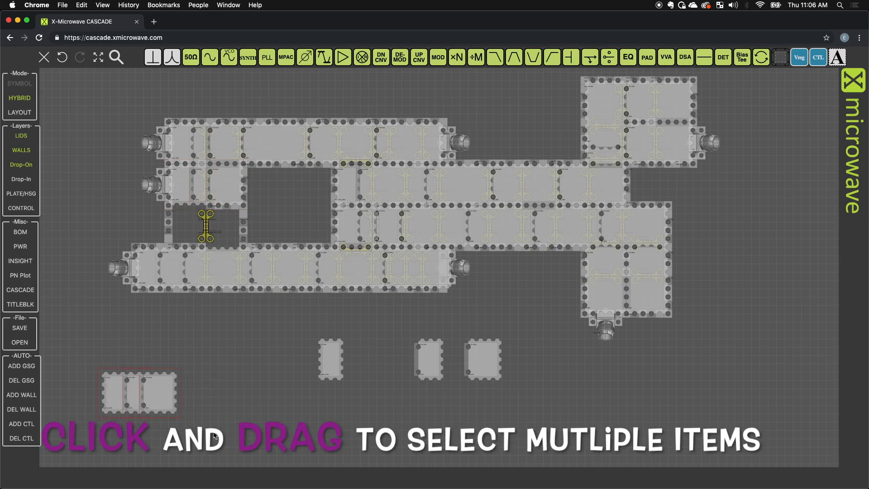
pyautogui.moveTo(160, 216); pyautogui.dragTo(235, 261)
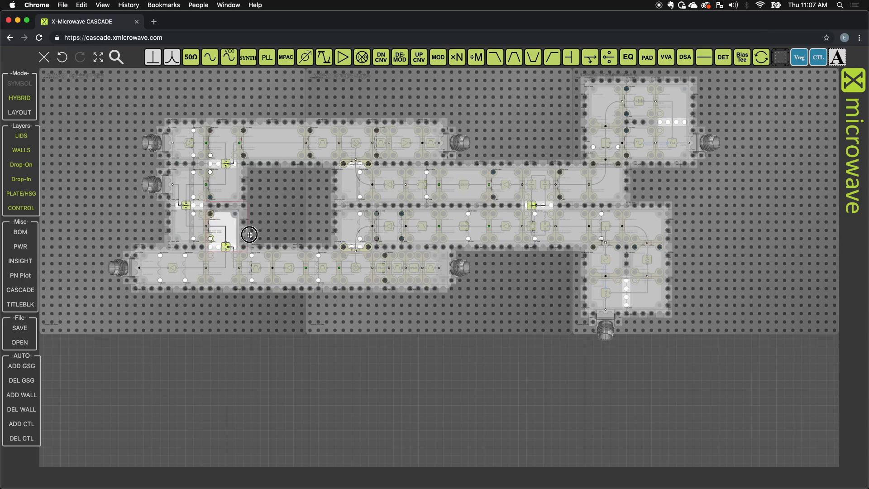
# Step: Place the final lid on the last probe and open the BOM totaling $14,208.15
pyautogui.click(248, 235)
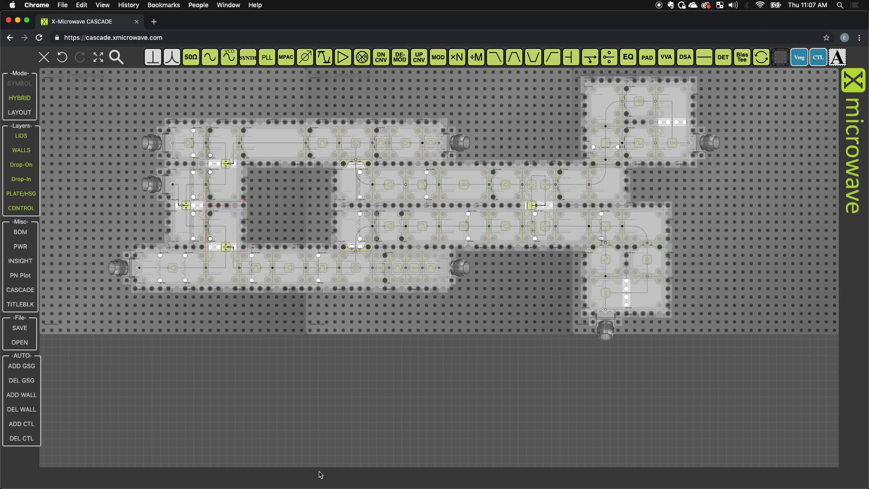
pyautogui.moveTo(500, 396)
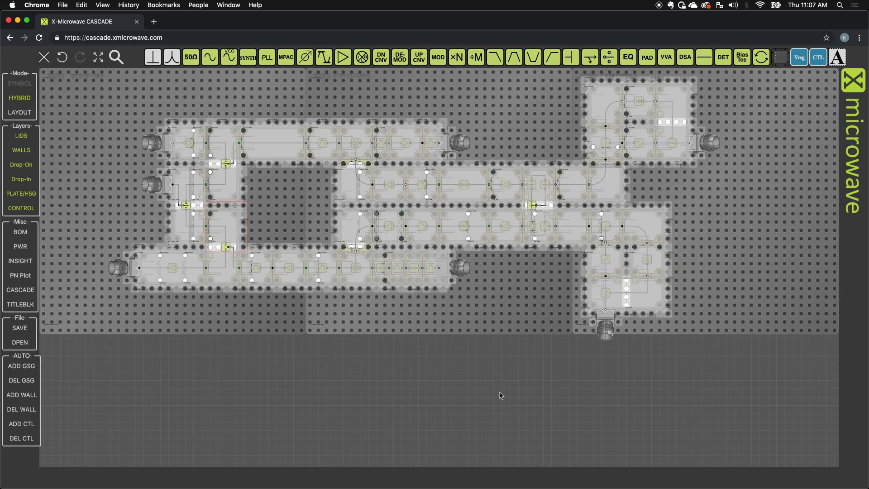
pyautogui.moveTo(501, 228)
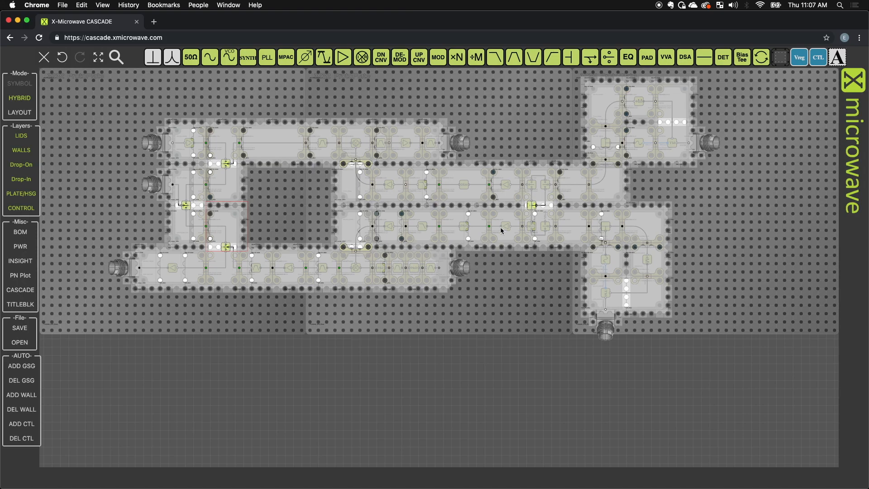
pyautogui.moveTo(215, 362)
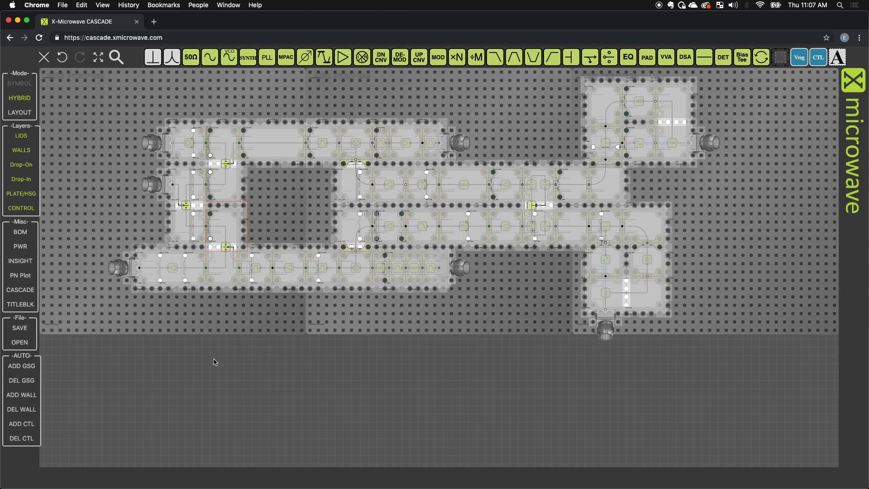
pyautogui.moveTo(78, 235)
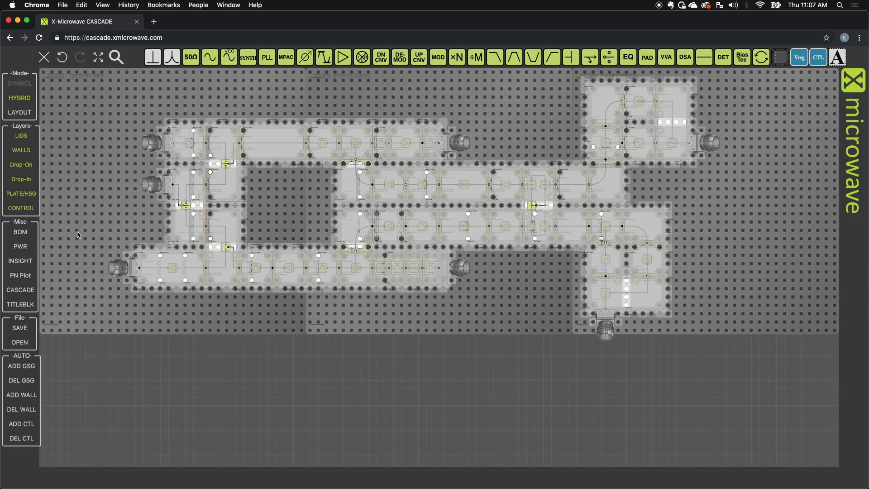
pyautogui.click(19, 232)
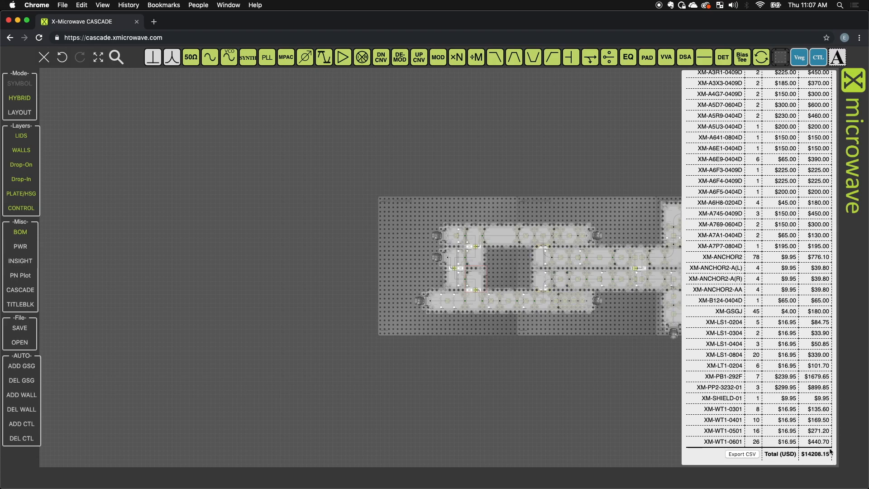
pyautogui.moveTo(103, 60)
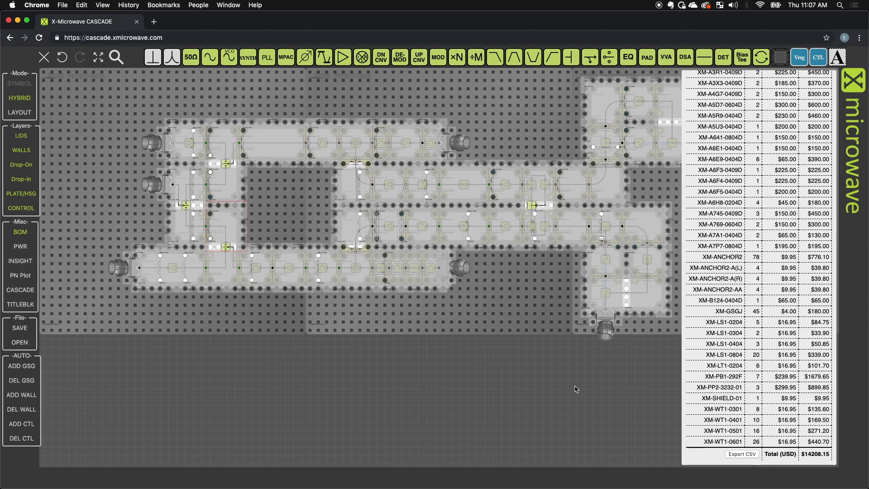
pyautogui.moveTo(283, 274)
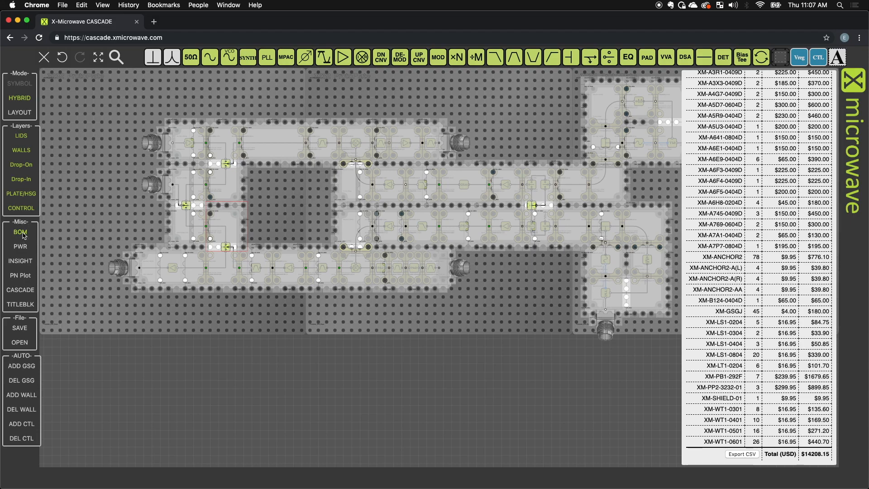
pyautogui.click(20, 232)
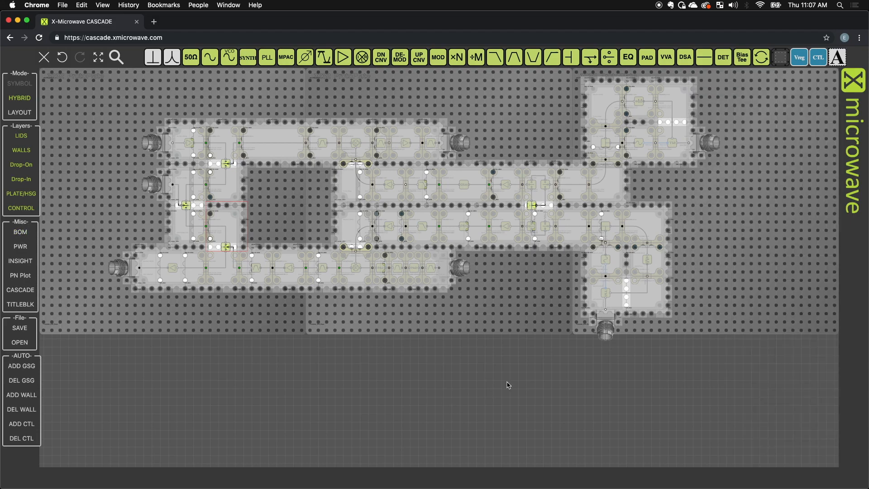
pyautogui.moveTo(501, 368)
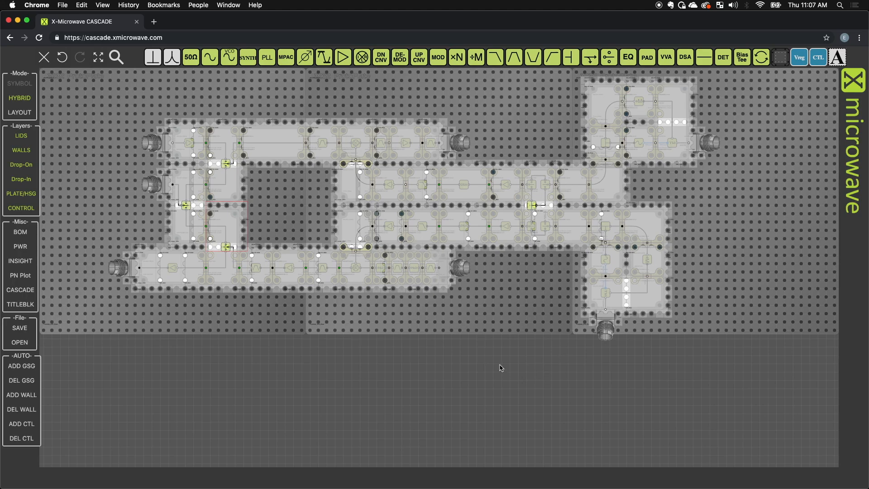
pyautogui.moveTo(525, 350)
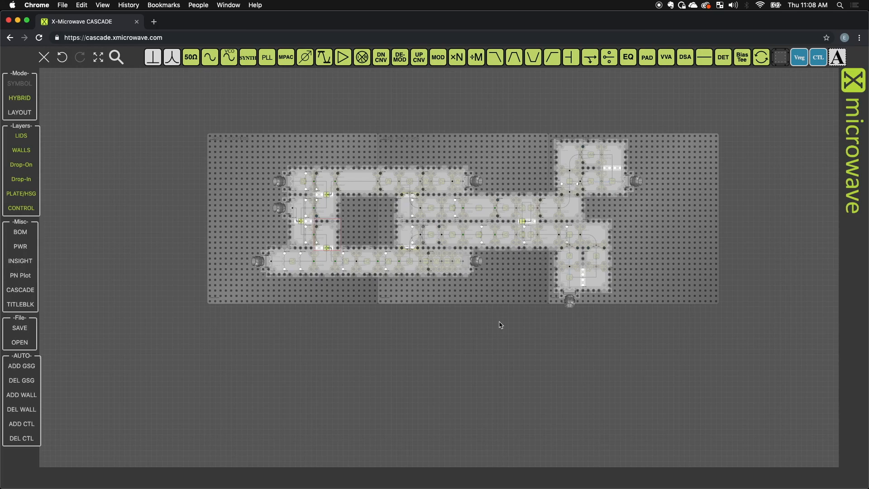
pyautogui.moveTo(546, 320)
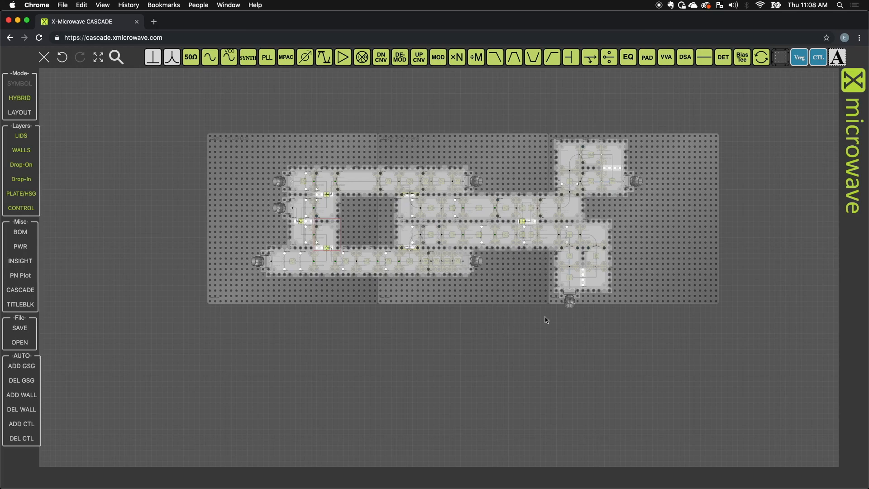